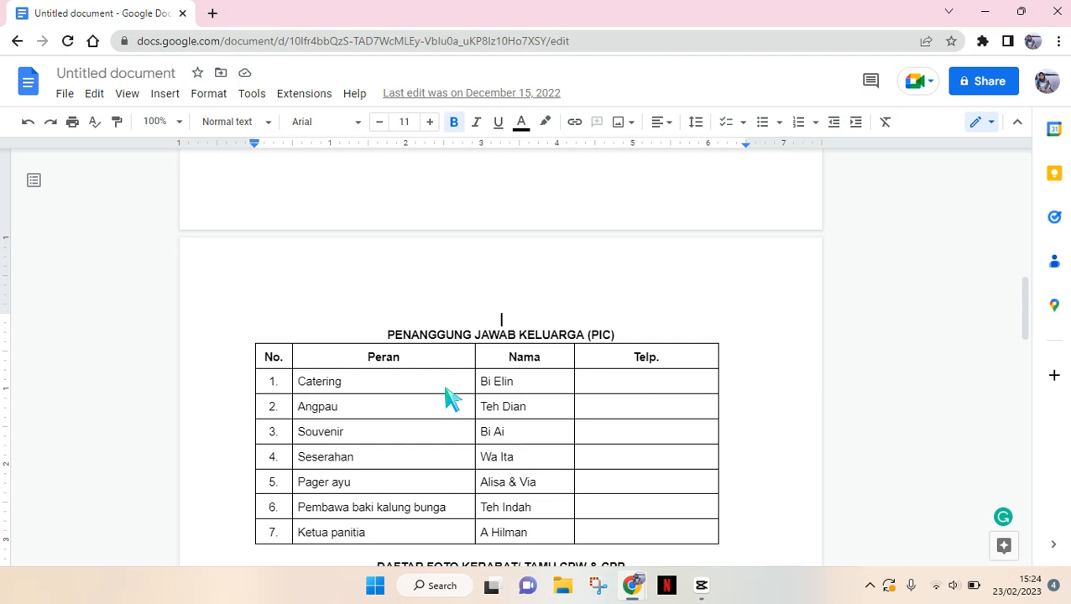
mouse_move(453, 359)
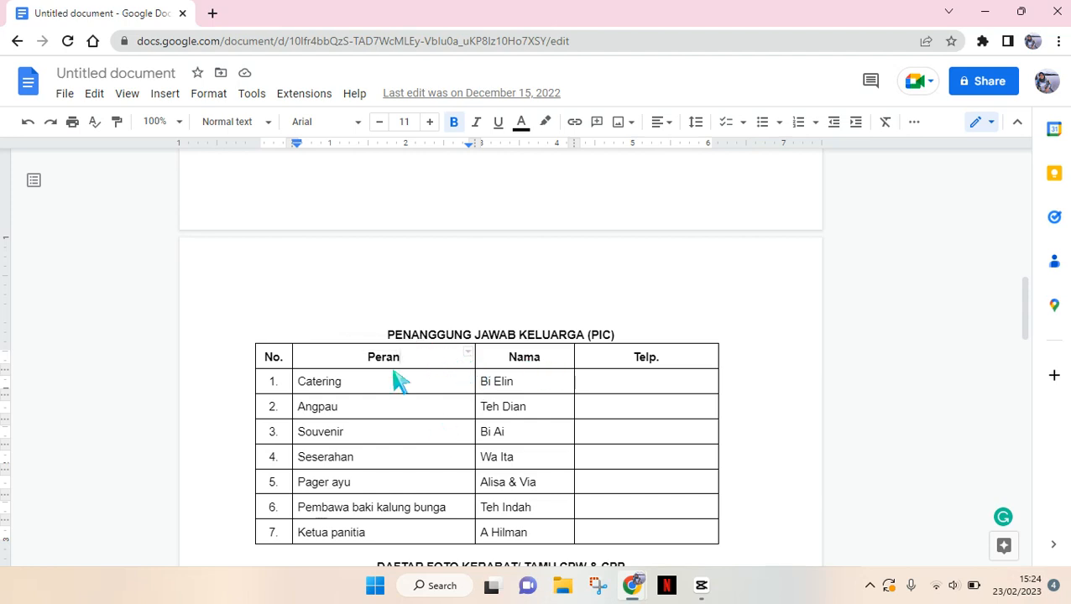
mouse_move(420, 379)
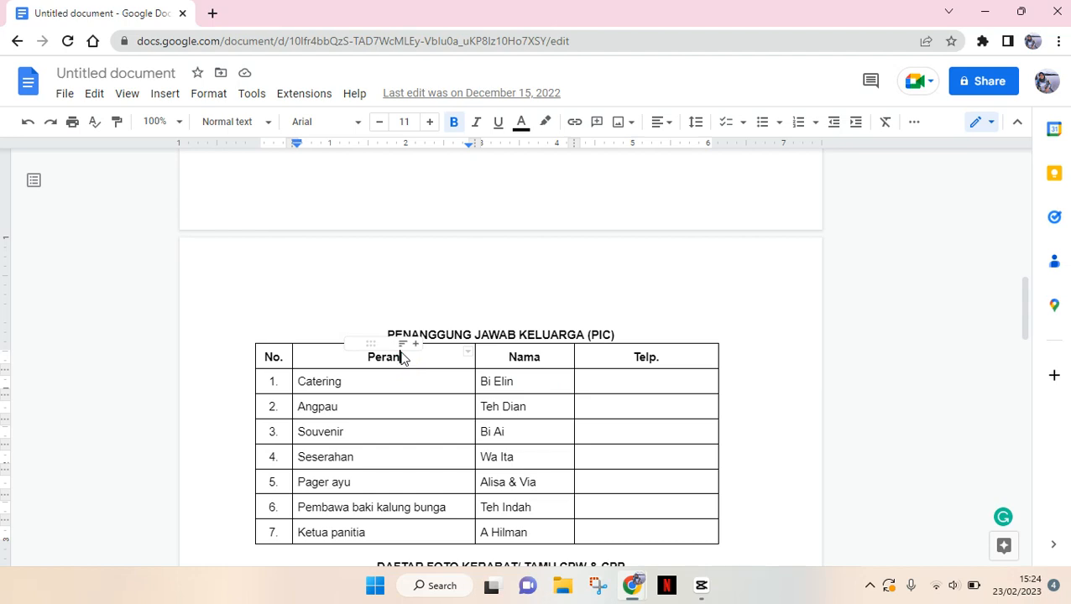
Insert an empty column to the right of the Peran cell via the table context menu
right_click(386, 357)
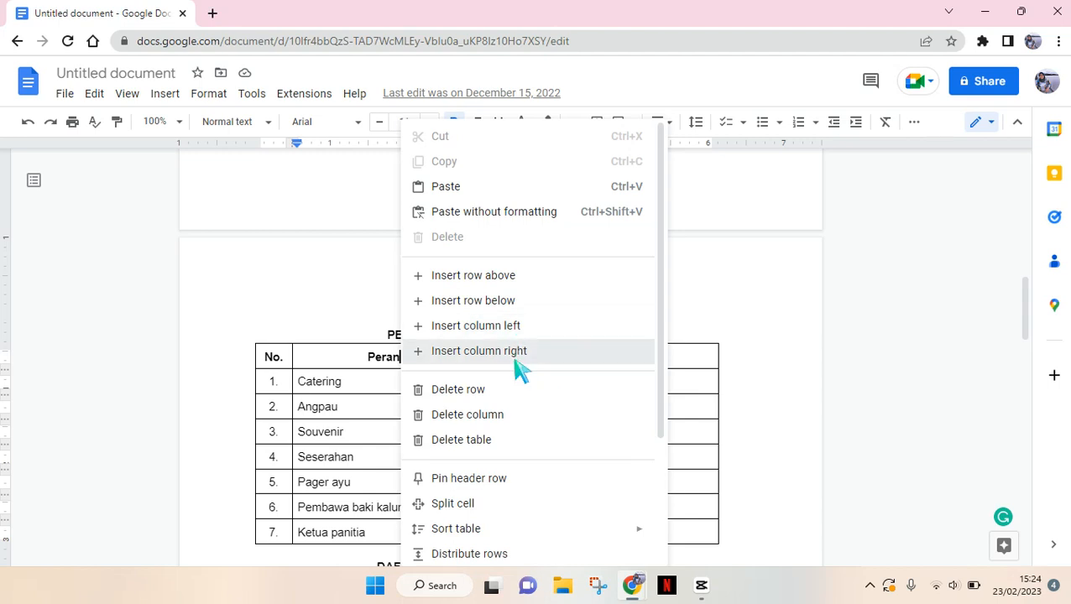
left_click(478, 351)
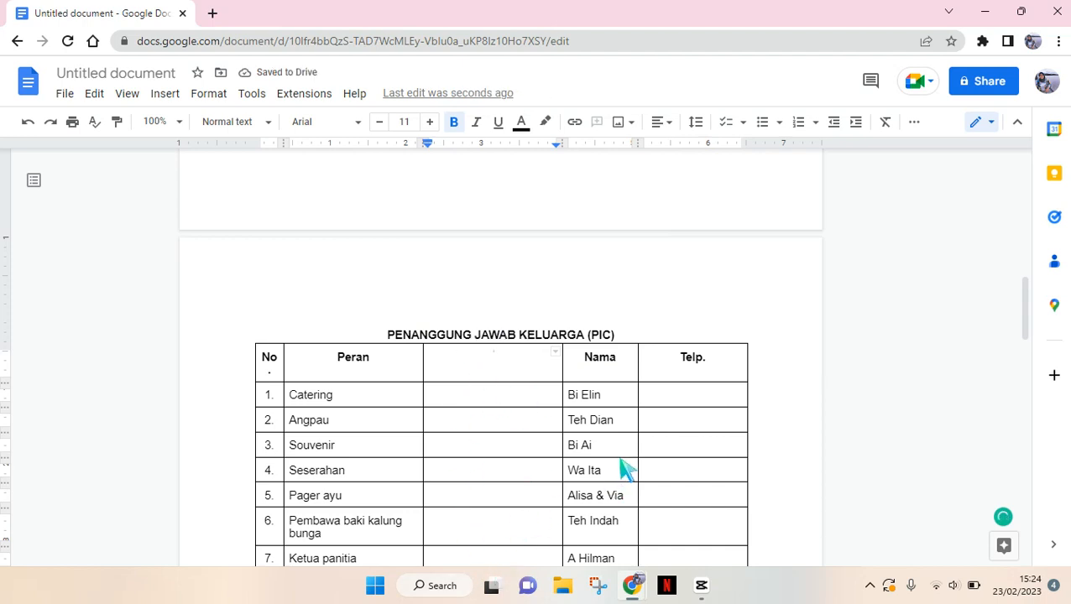
mouse_move(711, 391)
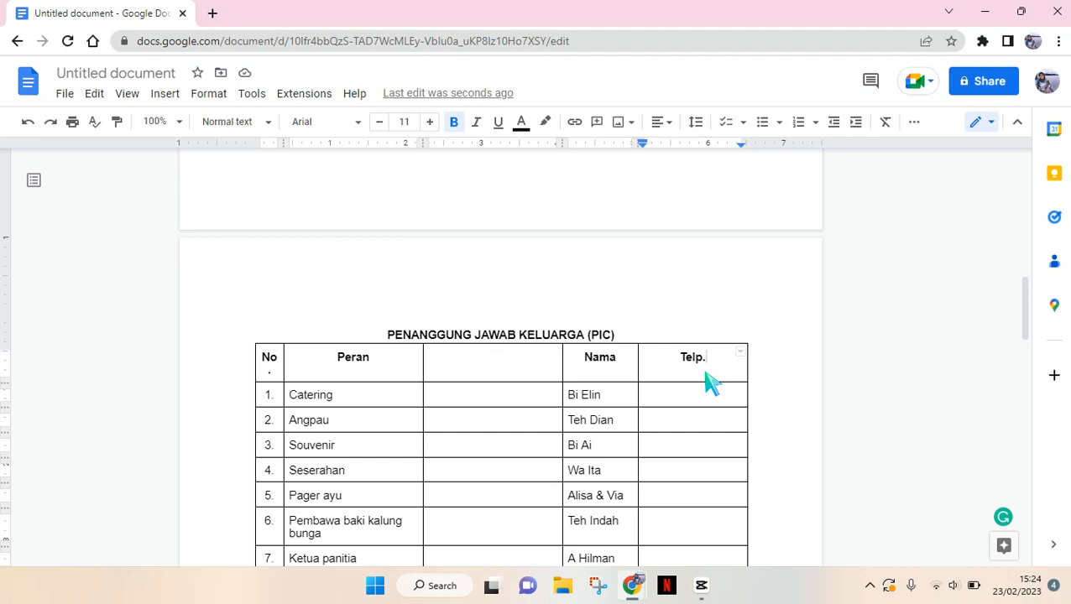
mouse_move(726, 365)
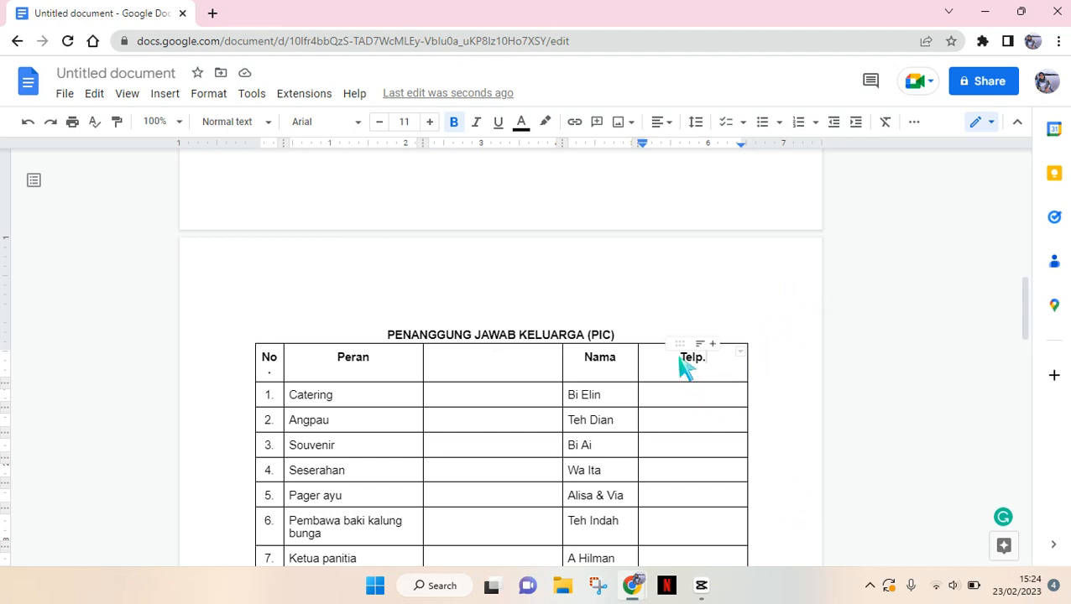
Insert an empty column to the right of the Telp. cell, making the table six columns wide
right_click(692, 357)
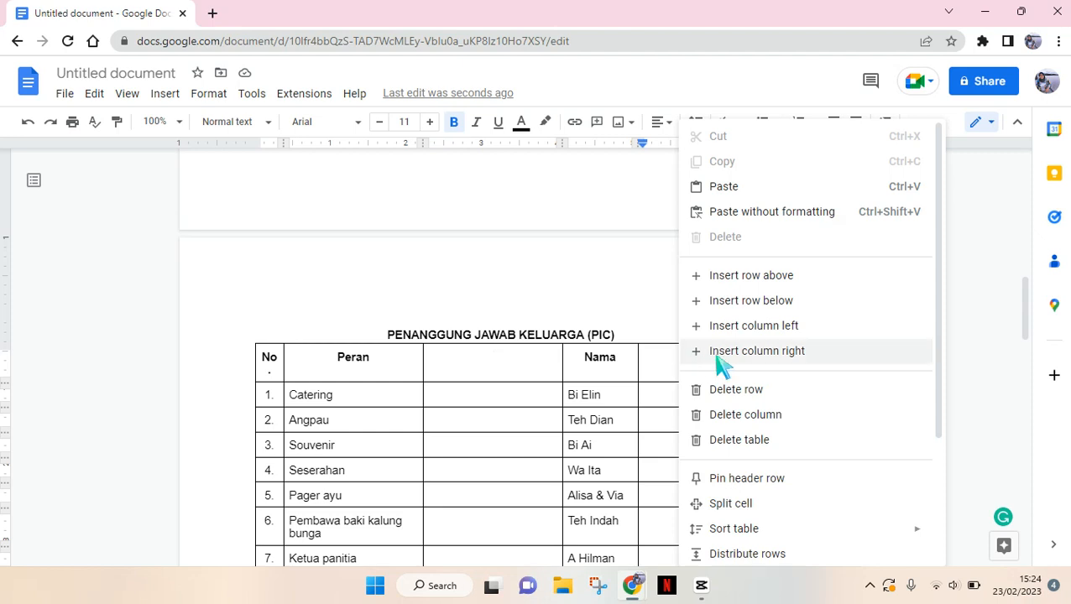
left_click(756, 351)
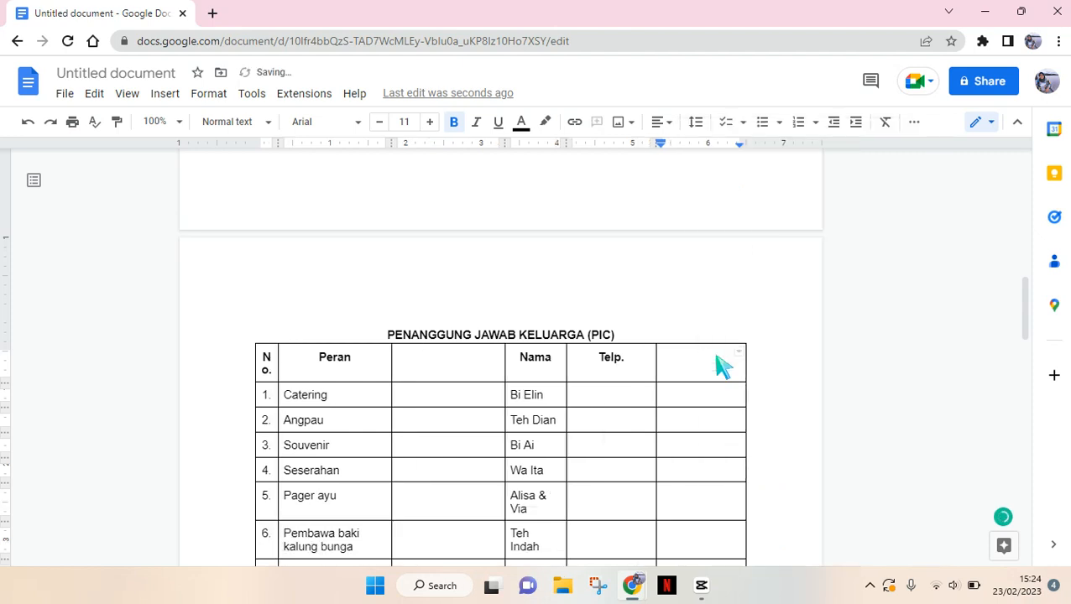